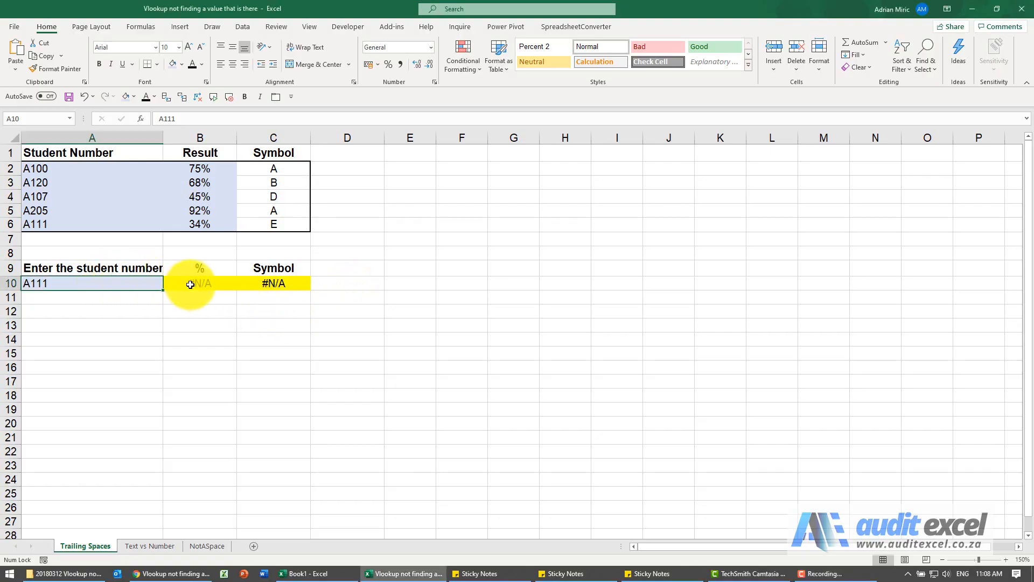
Trim the trailing space from the A111 entry in the table row A6
click(200, 284)
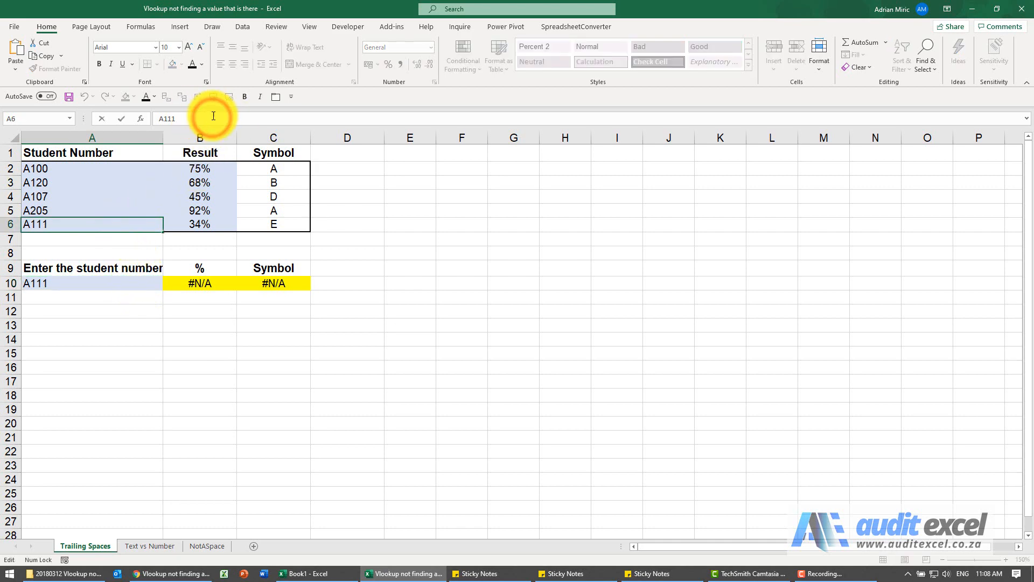
click(192, 119)
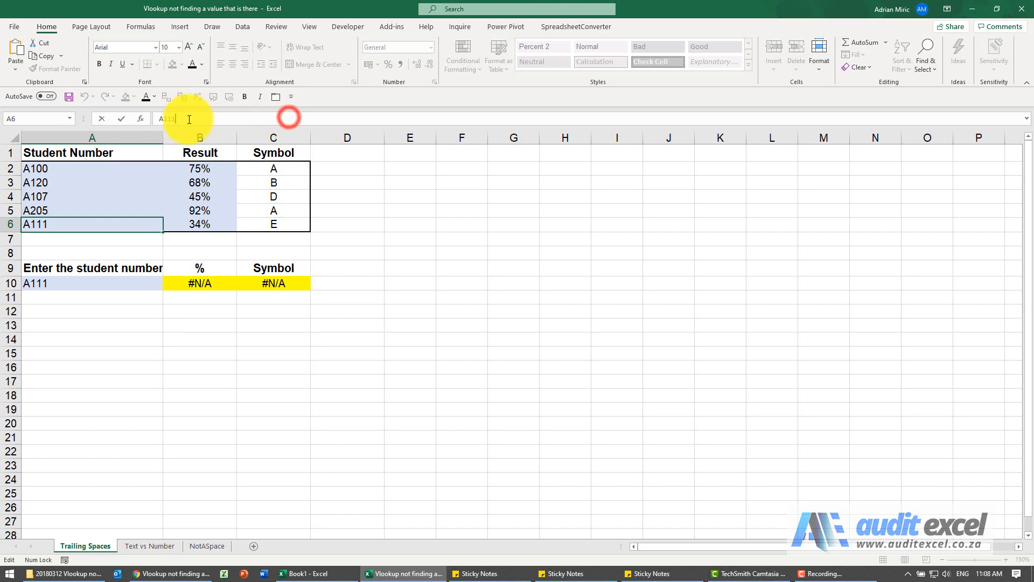
key(enter)
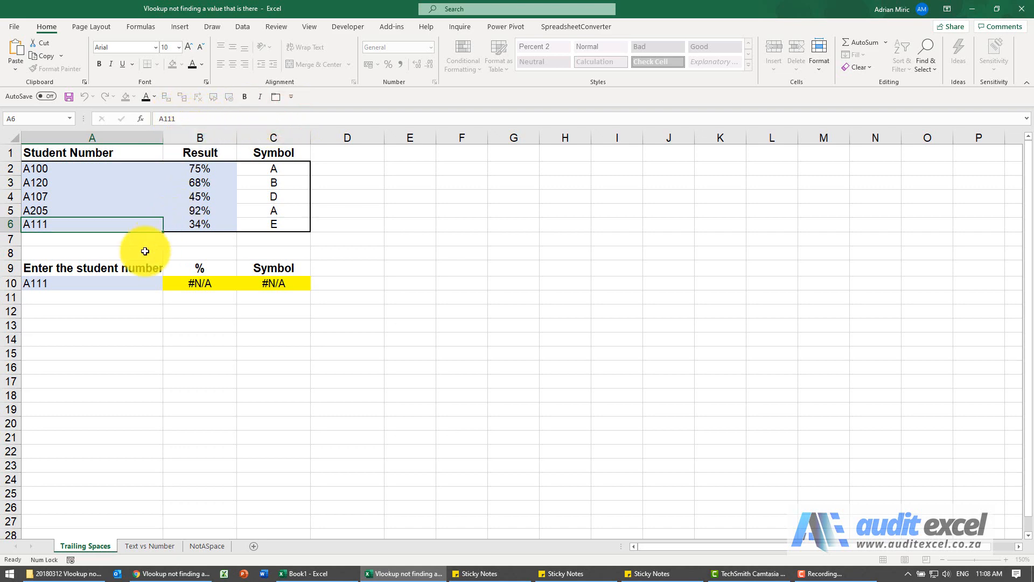
Trim the trailing space from the A111 lookup value in A10 so it returns 34% and E
click(92, 283)
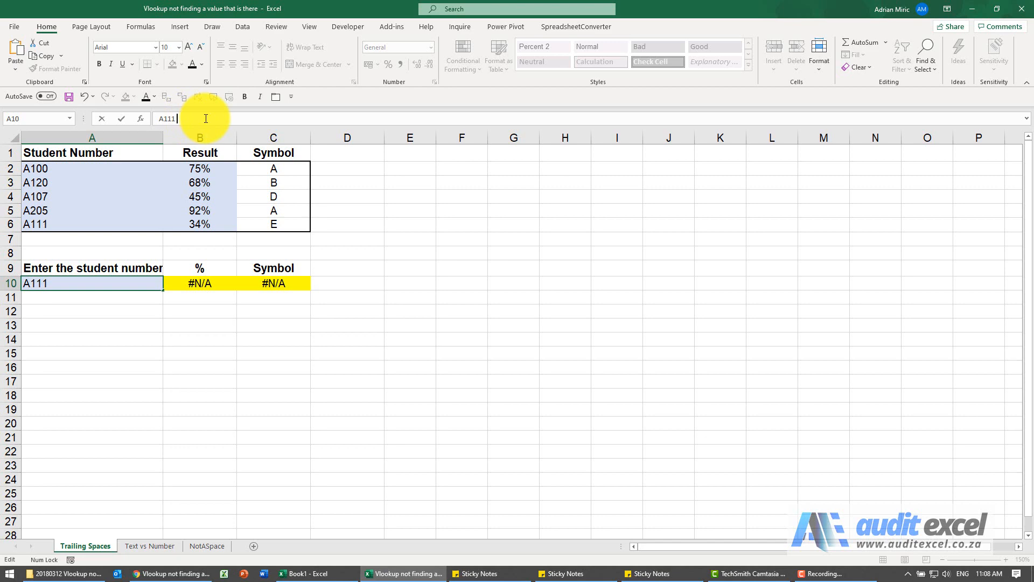
key(enter)
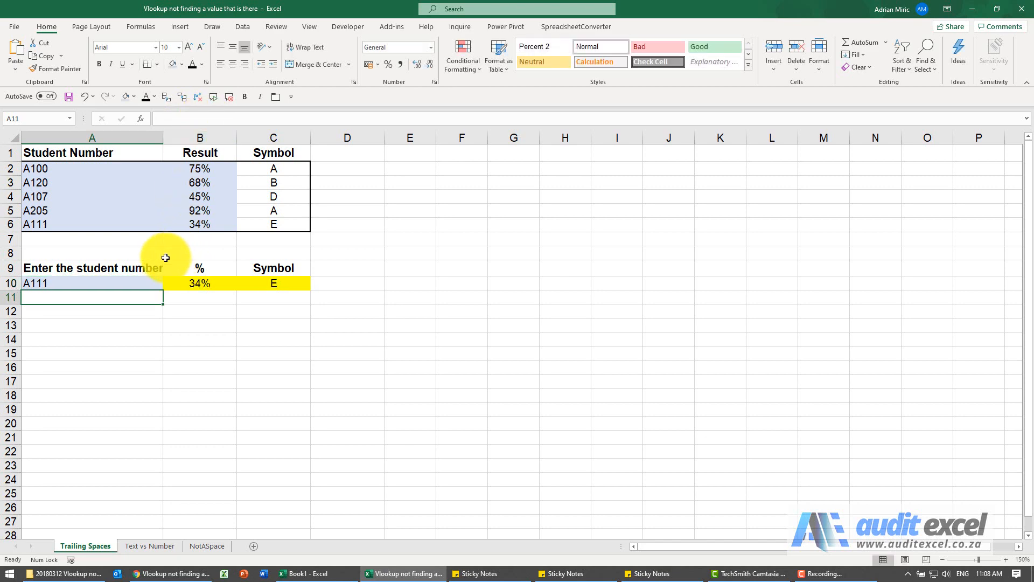
click(149, 545)
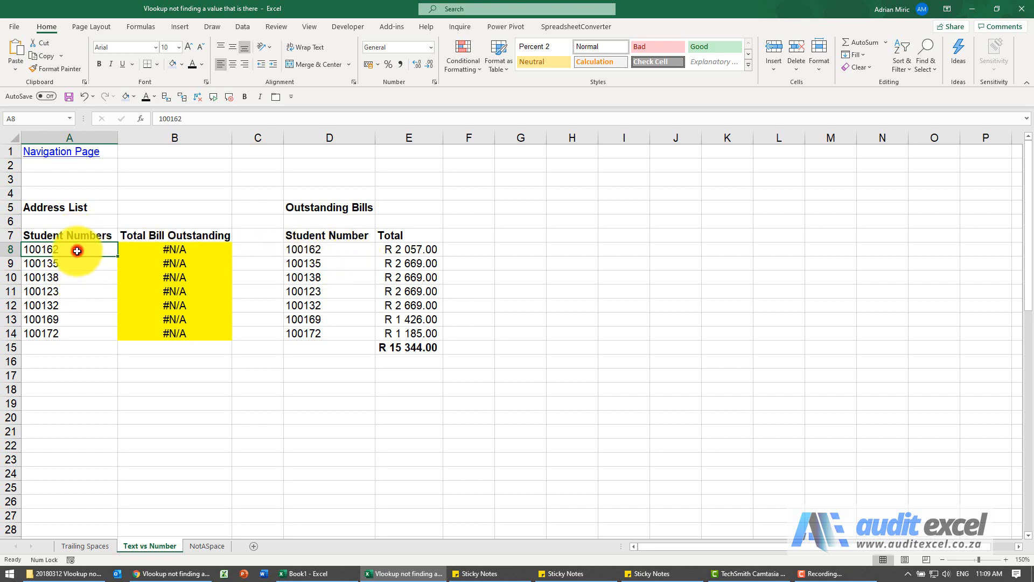
Compare the numeric A8:A14 student numbers with the Text-formatted bills list and review the B8 VLOOKUP
drag(69, 249, 69, 333)
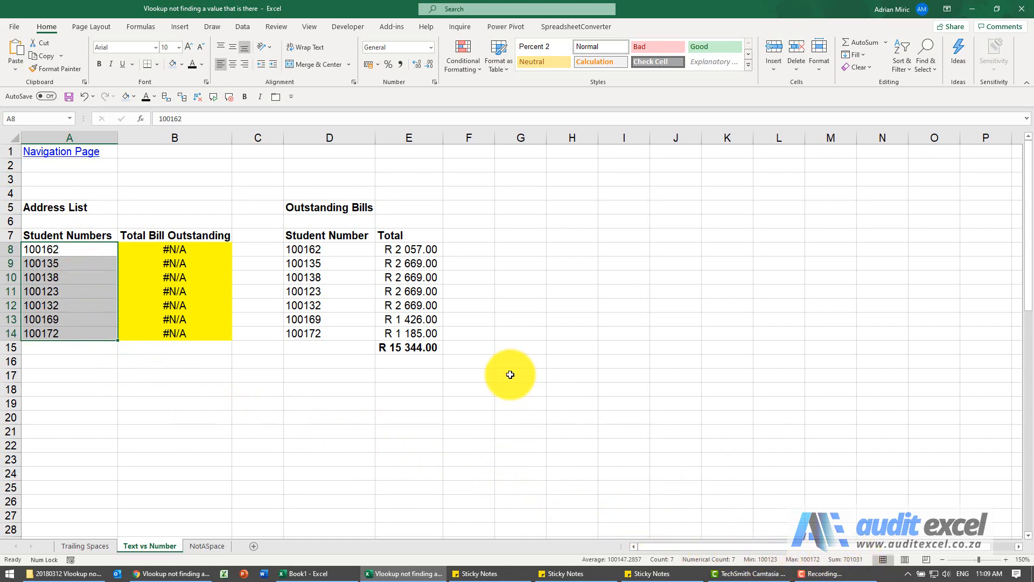
drag(330, 248, 329, 263)
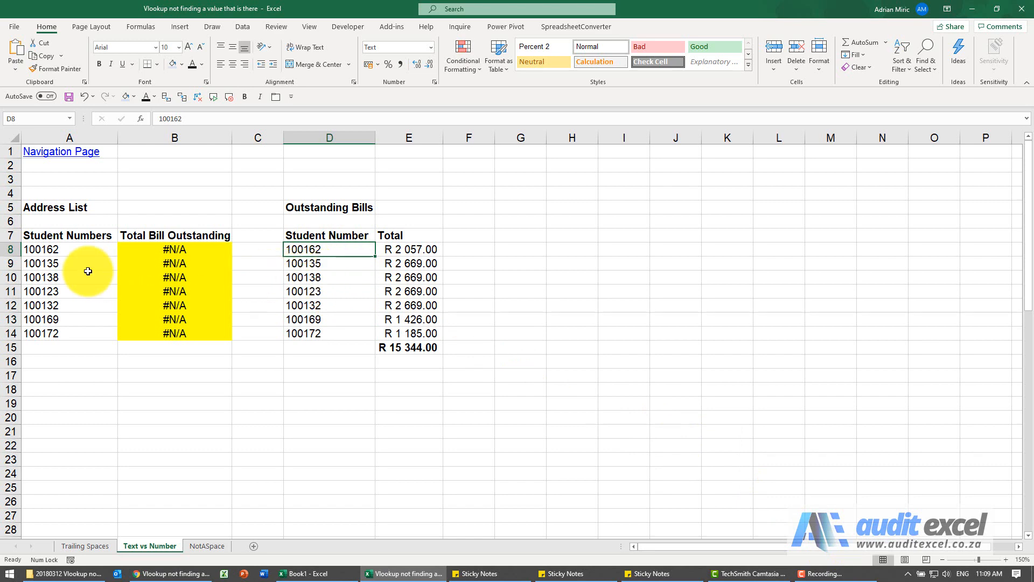
click(69, 249)
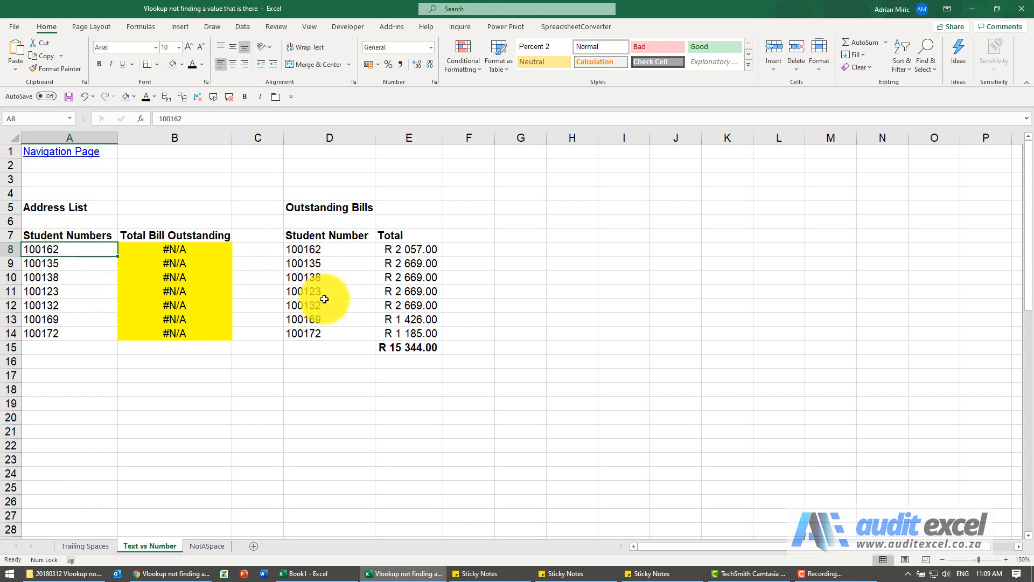
click(174, 249)
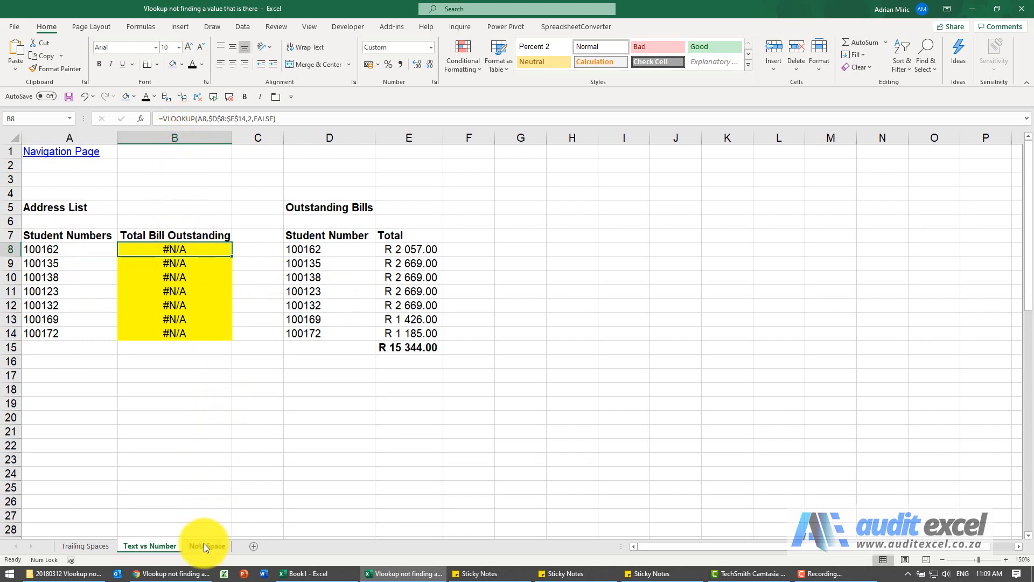
Compare the A 111 entries in A6 and A10 on the NotASpace sheet
click(207, 545)
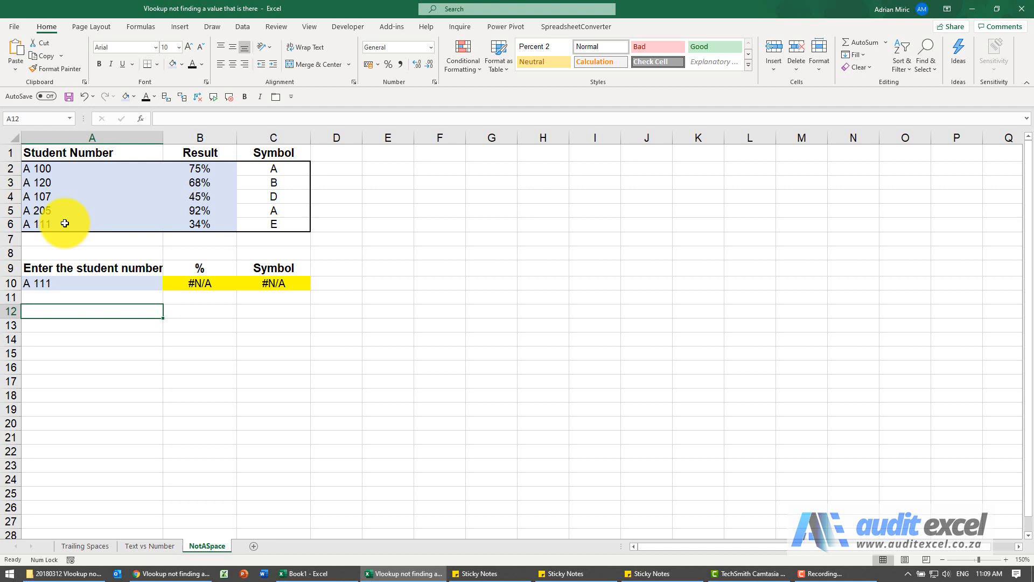
click(71, 283)
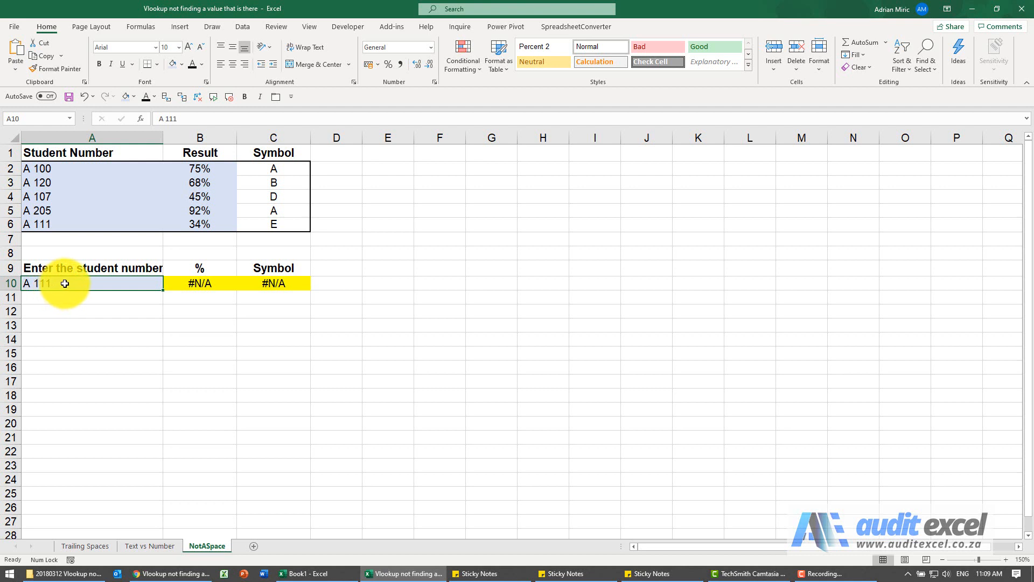
click(91, 224)
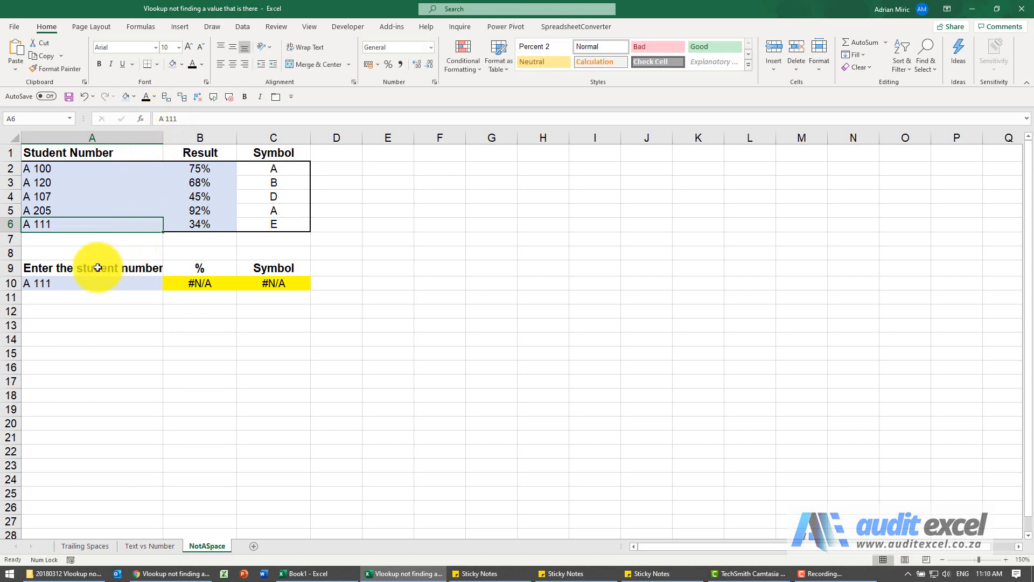
Re-enter A10 with the table's special space character so the lookup returns 34% and E
click(92, 283)
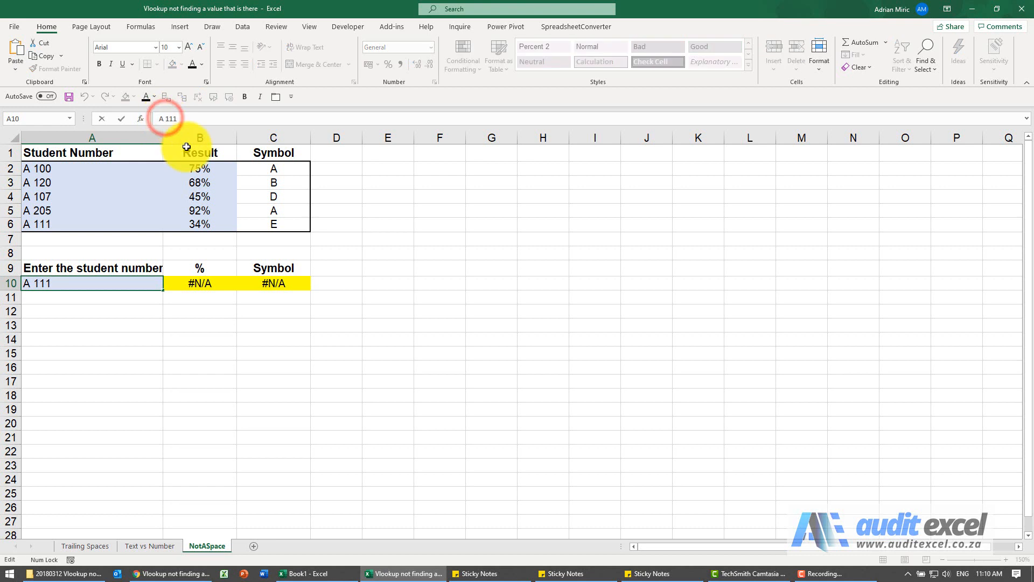
key(Backspace)
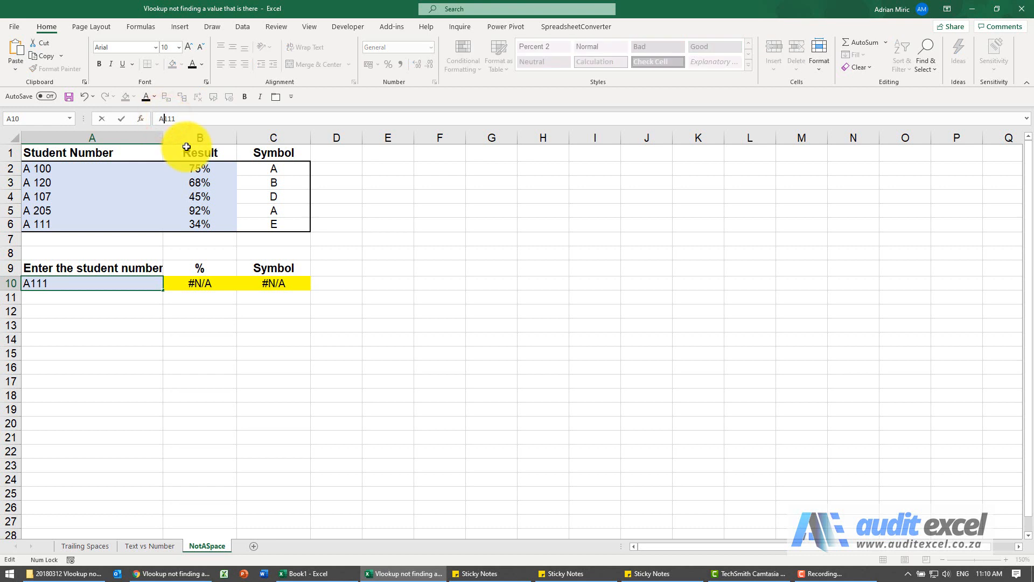
key(enter)
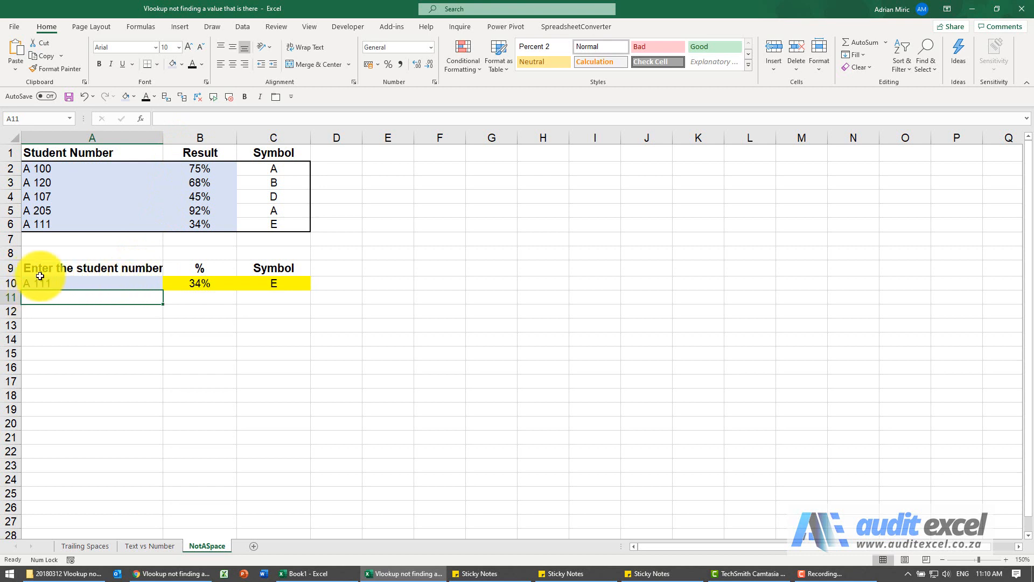
mouse_move(205, 378)
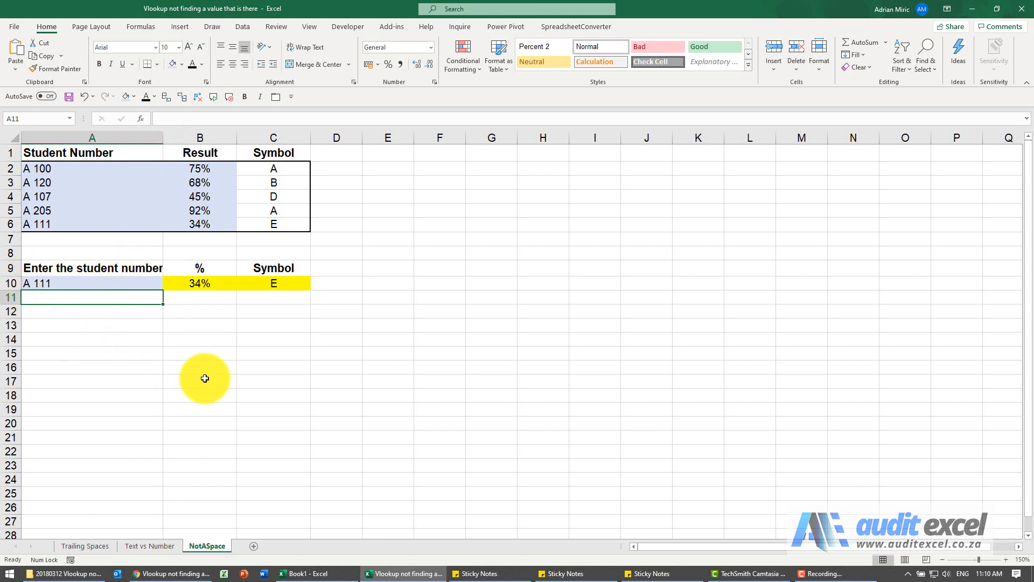